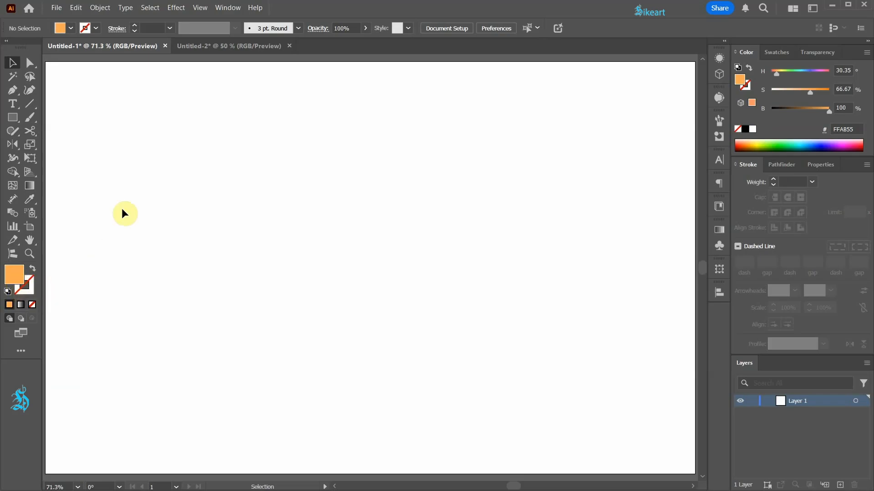
Draw a square and stack two copies directly below it to form a column of three.
{"action": "key", "text": "m"}
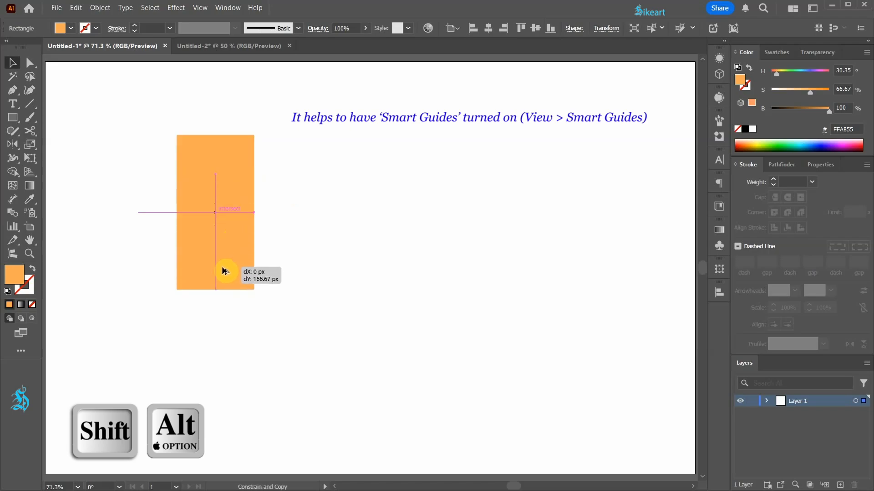
{"action": "left_click_drag", "start_coordinate": [226, 271], "coordinate": [215, 251]}
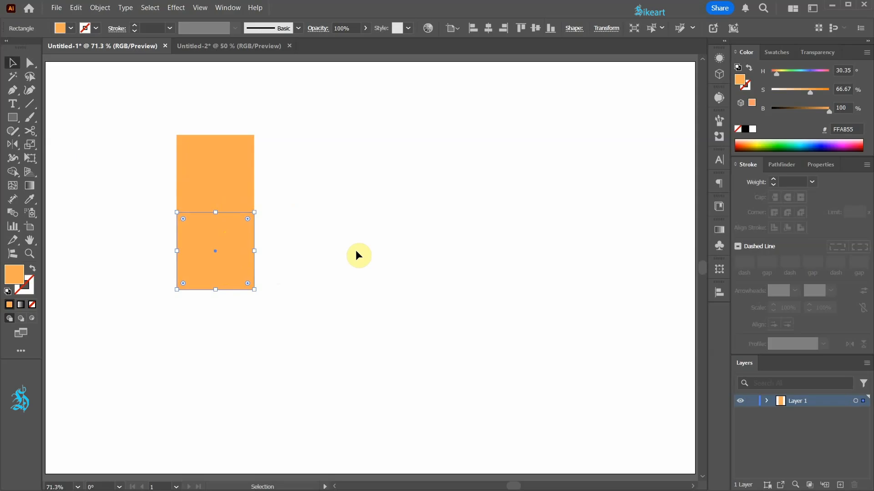
{"action": "key", "text": "ctrl+d"}
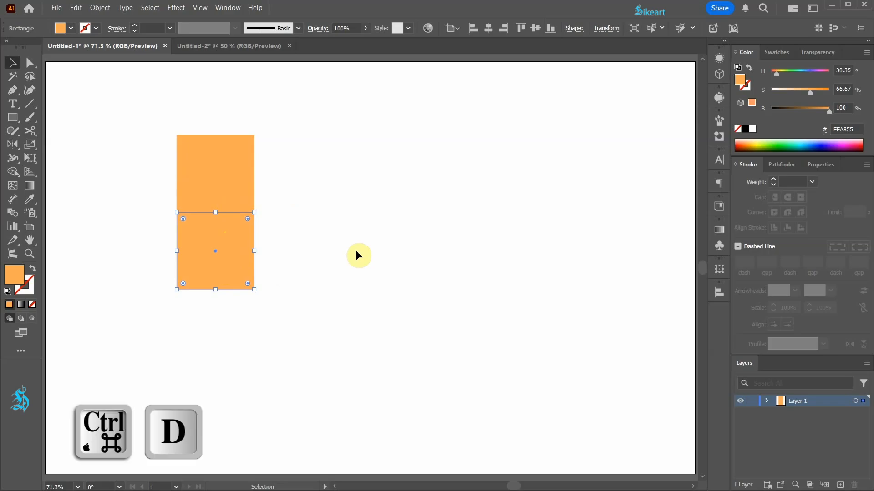
{"action": "mouse_move", "coordinate": [357, 254]}
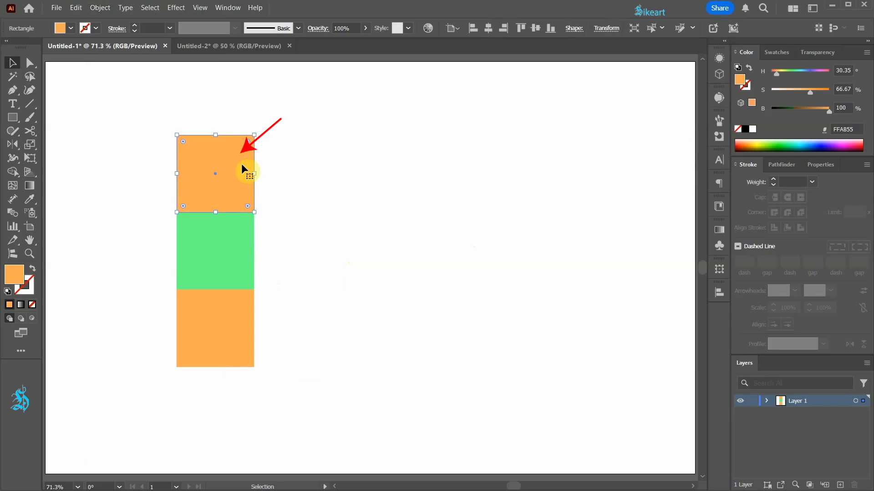
Split the top square into a grid of 3 rows by 1 column.
{"action": "left_click", "coordinate": [101, 7]}
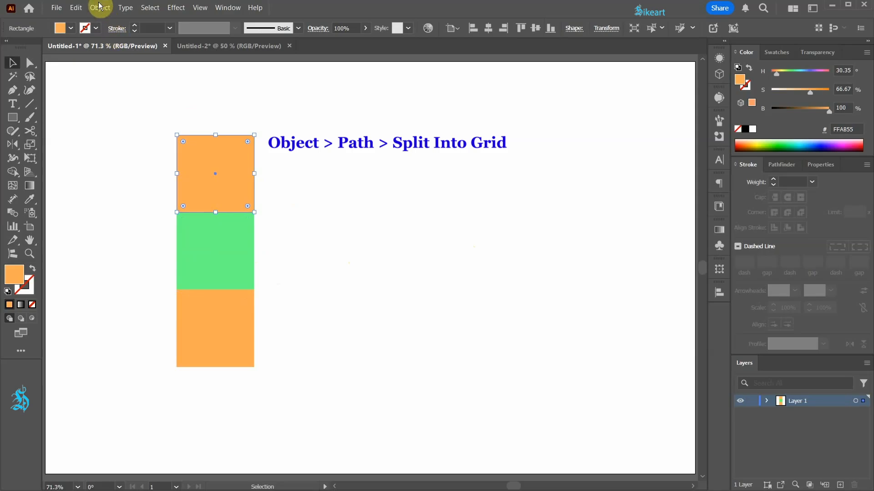
{"action": "left_click", "coordinate": [100, 7]}
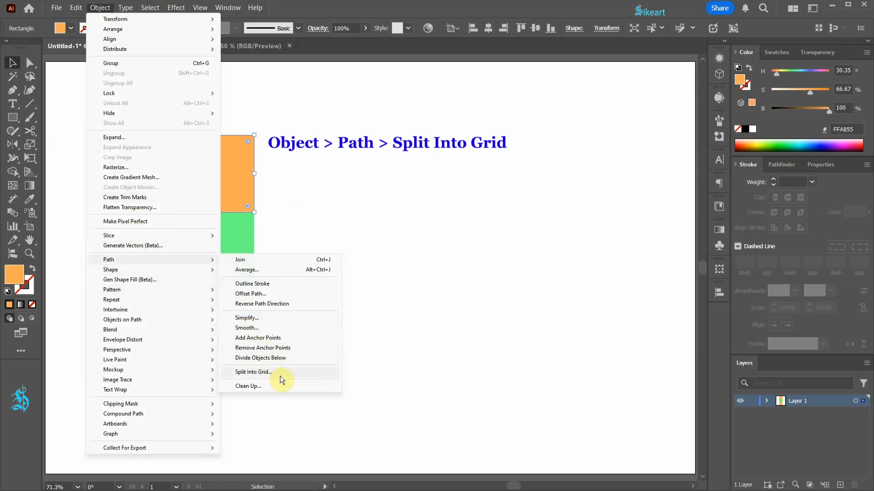
{"action": "left_click", "coordinate": [253, 372]}
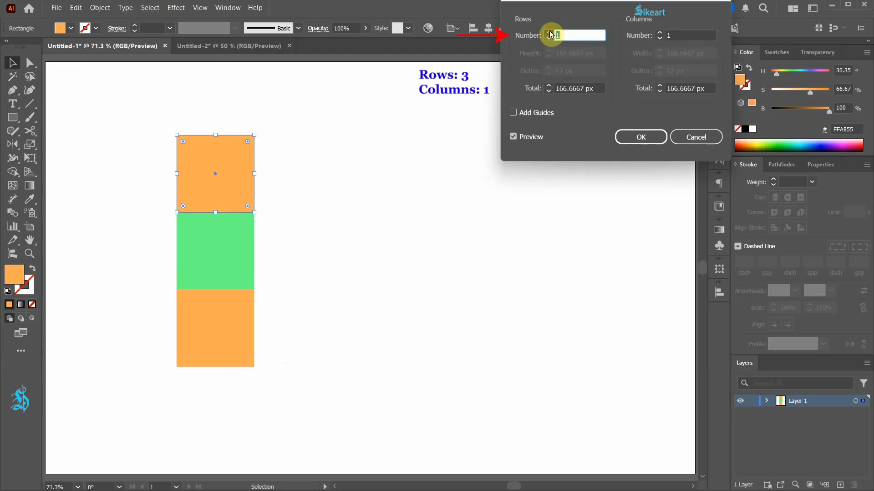
{"action": "type", "text": "3"}
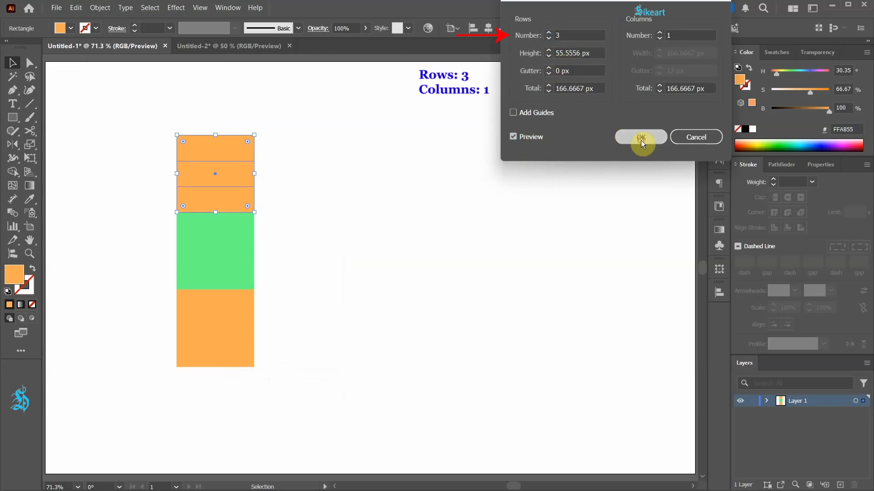
{"action": "left_click", "coordinate": [640, 137]}
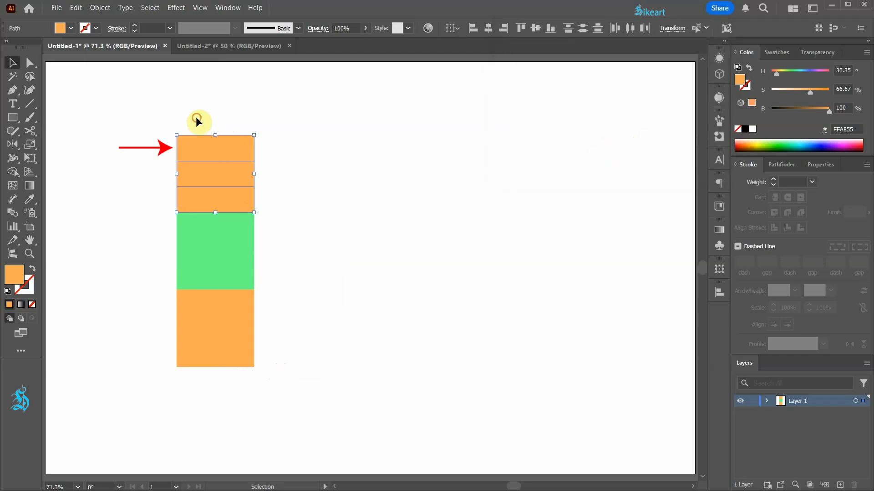
Delete the topmost strip and remove the extra anchor point from the remaining piece.
{"action": "key", "text": "Delete"}
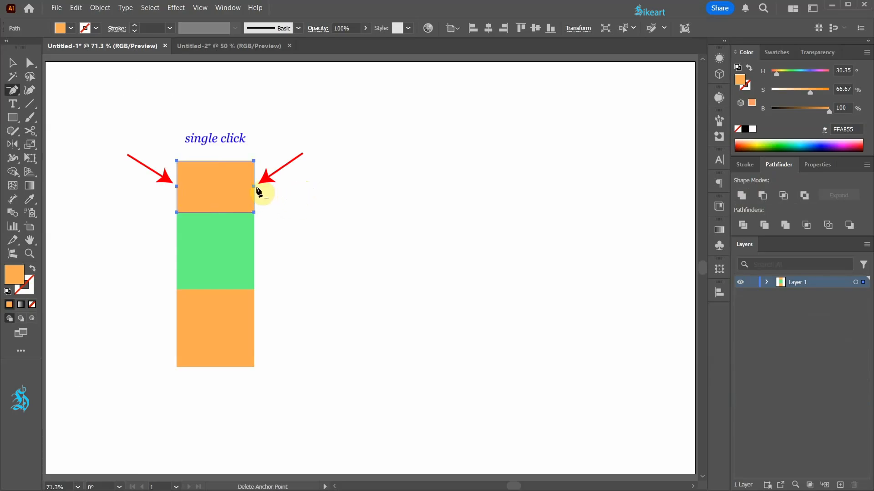
{"action": "left_click", "coordinate": [178, 187]}
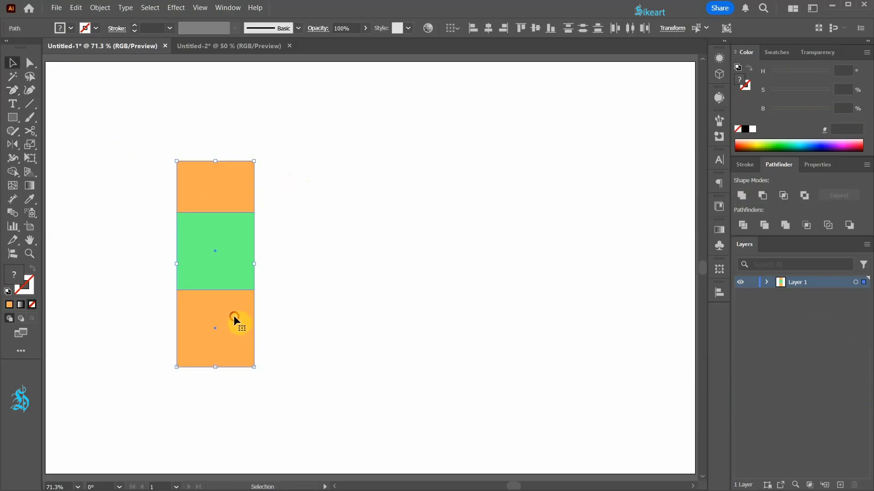
Copy the column to the right, offset it downward, and rotate everything 45° into diamonds.
{"action": "left_click_drag", "start_coordinate": [234, 320], "coordinate": [316, 318]}
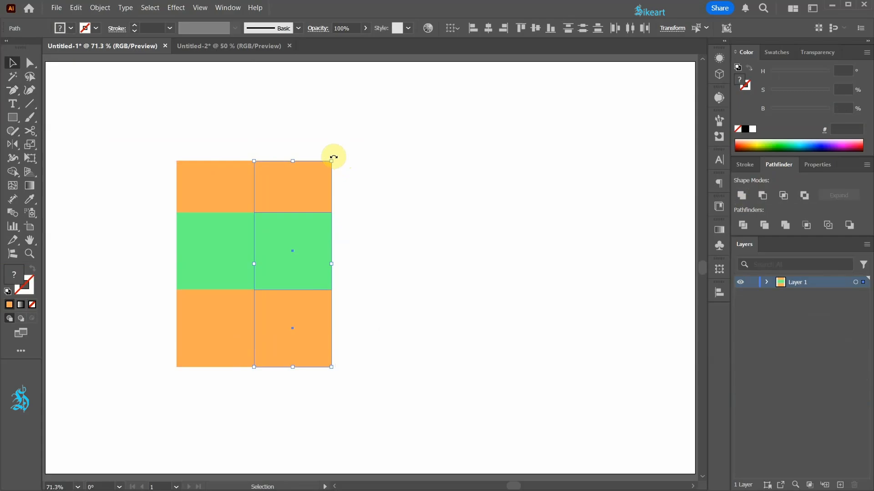
{"action": "left_click_drag", "start_coordinate": [331, 162], "coordinate": [318, 354]}
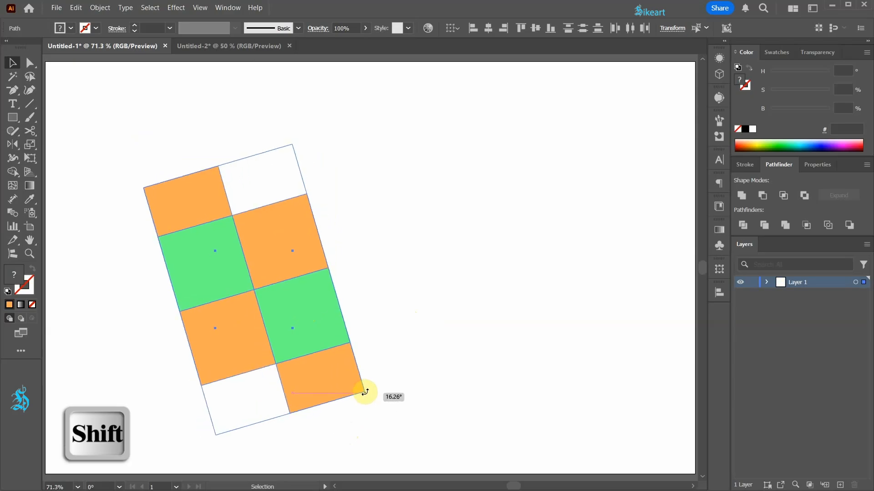
{"action": "left_click_drag", "start_coordinate": [365, 393], "coordinate": [394, 326]}
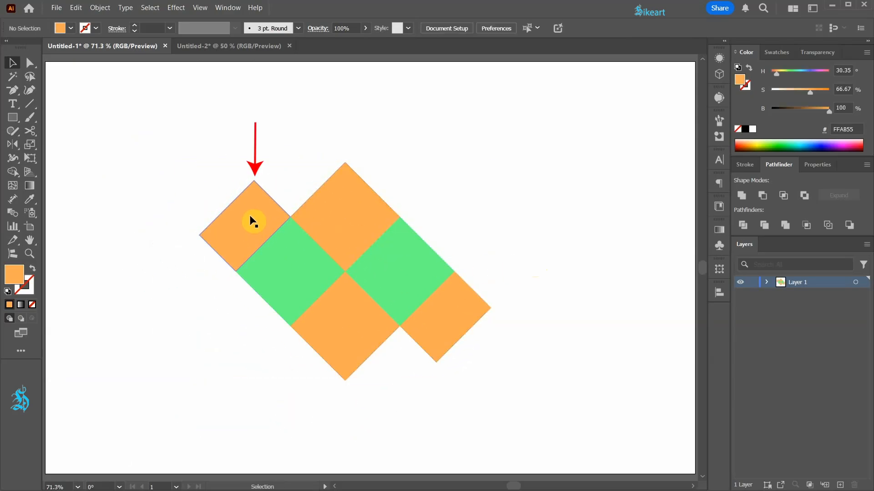
Reflect a copy of the small diamond across the central corner to fill the remaining outer corners.
{"action": "left_click", "coordinate": [252, 222]}
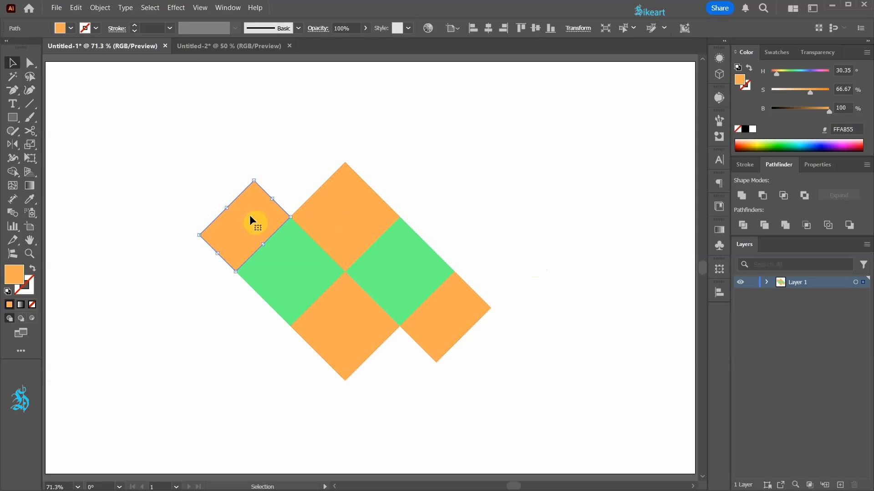
{"action": "key", "text": "o"}
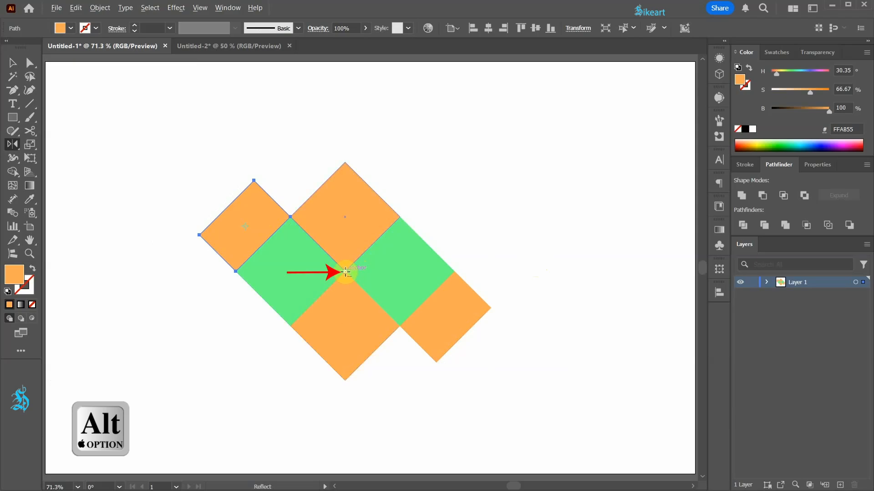
{"action": "left_click", "coordinate": [346, 276]}
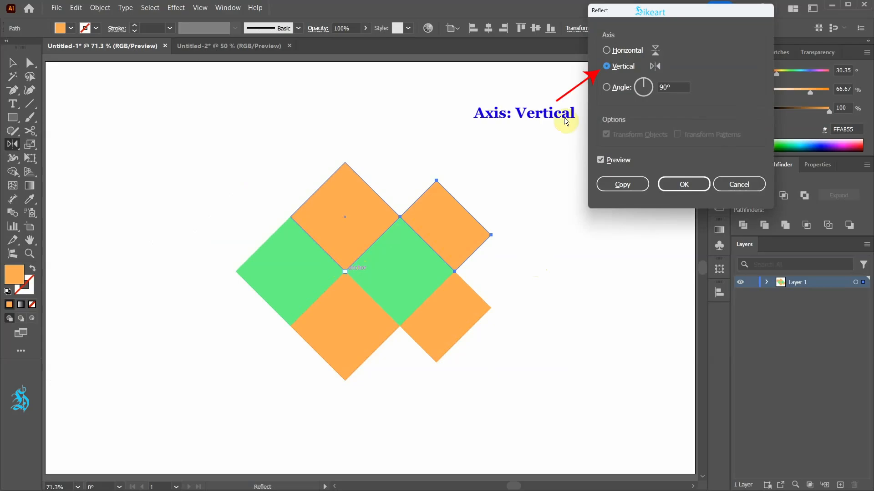
{"action": "mouse_move", "coordinate": [656, 75]}
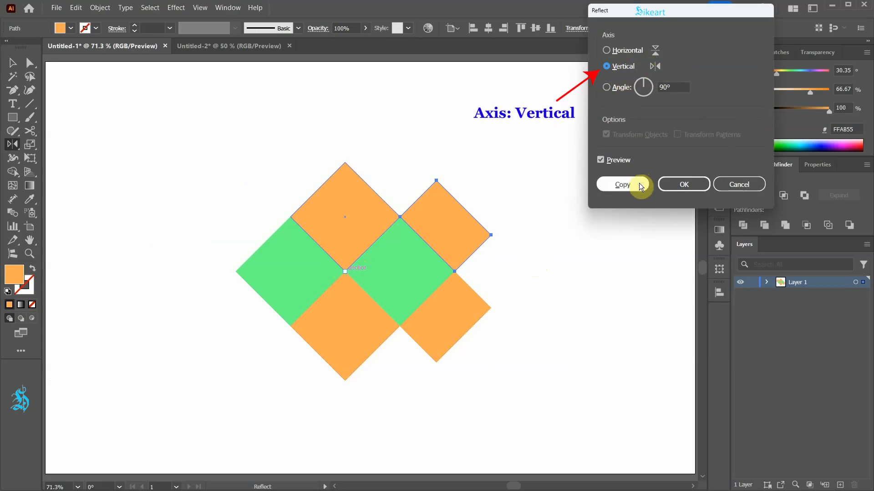
{"action": "left_click", "coordinate": [623, 184]}
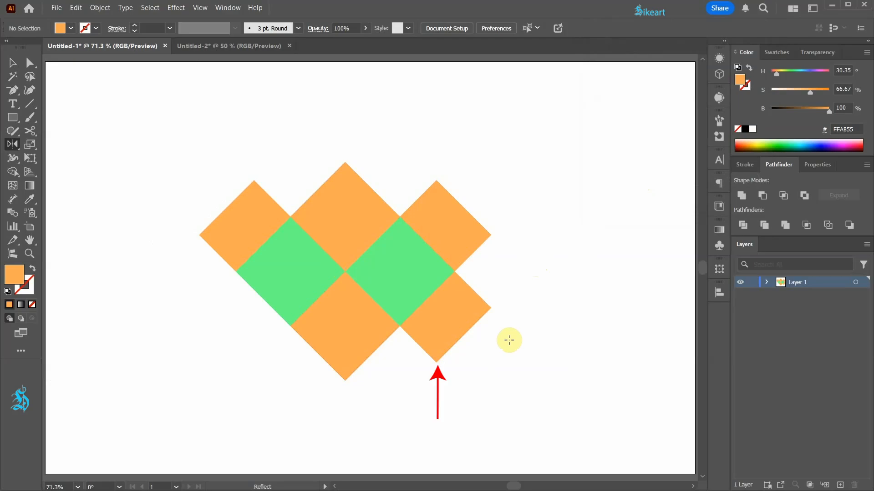
{"action": "left_click", "coordinate": [457, 323]}
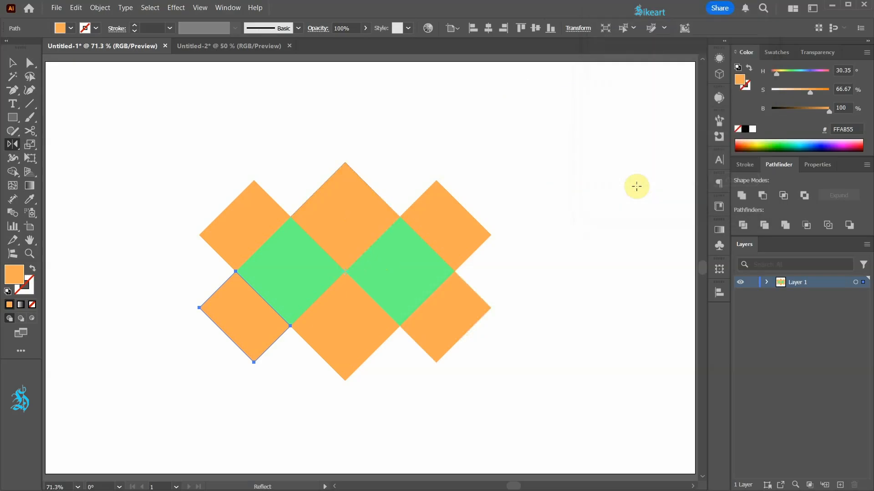
{"action": "key", "text": "a"}
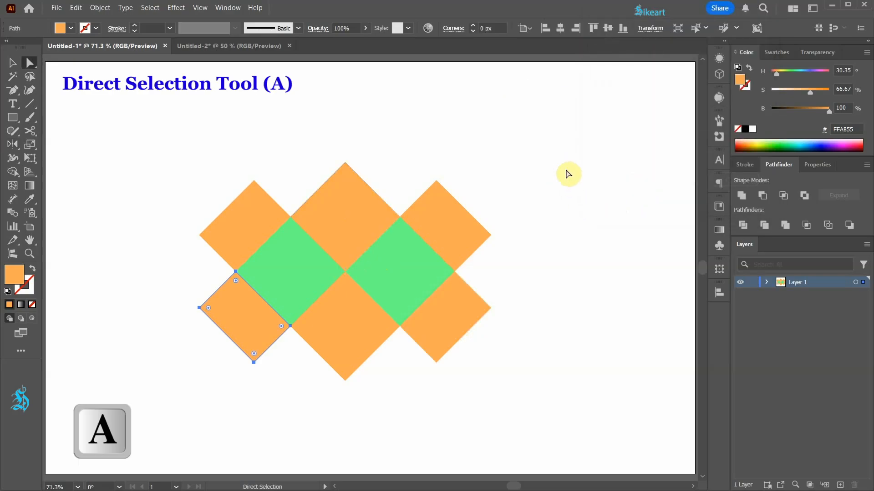
{"action": "mouse_move", "coordinate": [233, 165]}
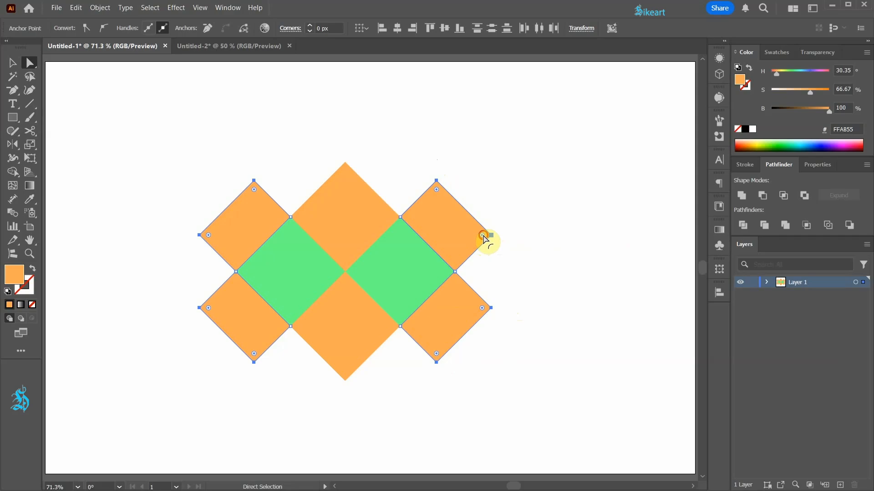
Drag the live corner widgets to round the outer corners of the corner diamonds into loops.
{"action": "left_click_drag", "start_coordinate": [483, 237], "coordinate": [419, 265]}
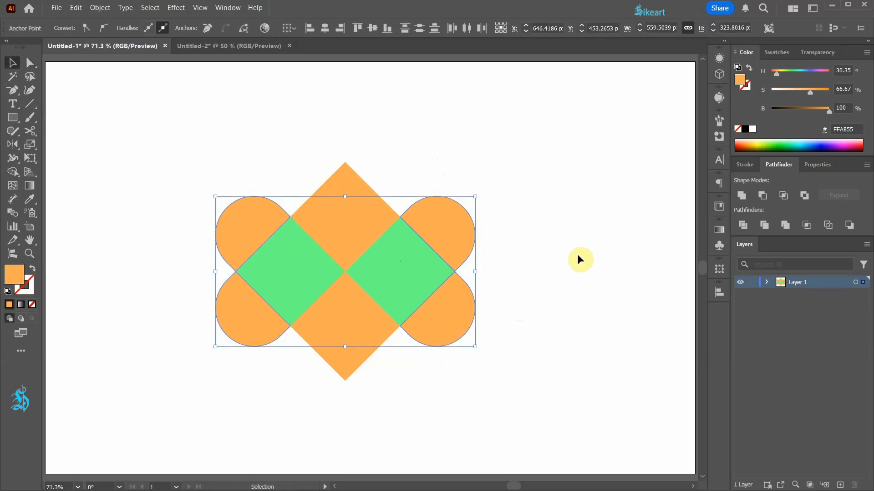
{"action": "key", "text": "v"}
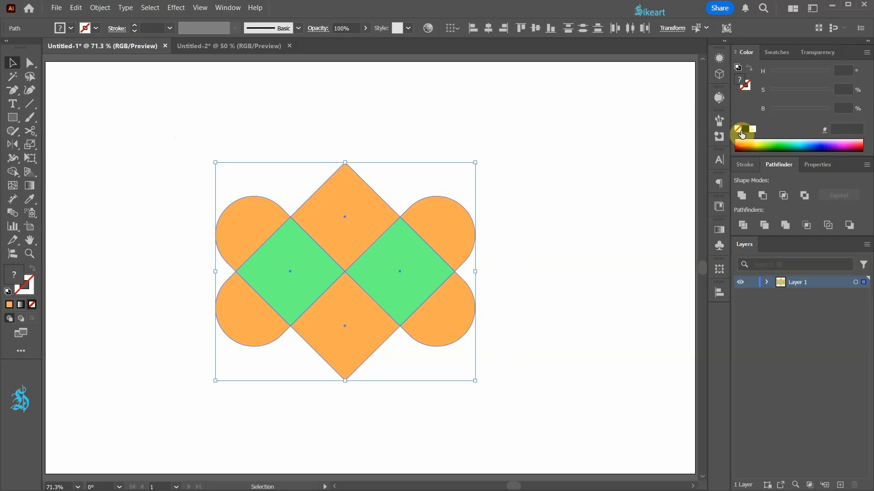
Set fill to None with a 56 pt black stroke, then expand the strokes into filled shapes.
{"action": "left_click", "coordinate": [742, 132]}
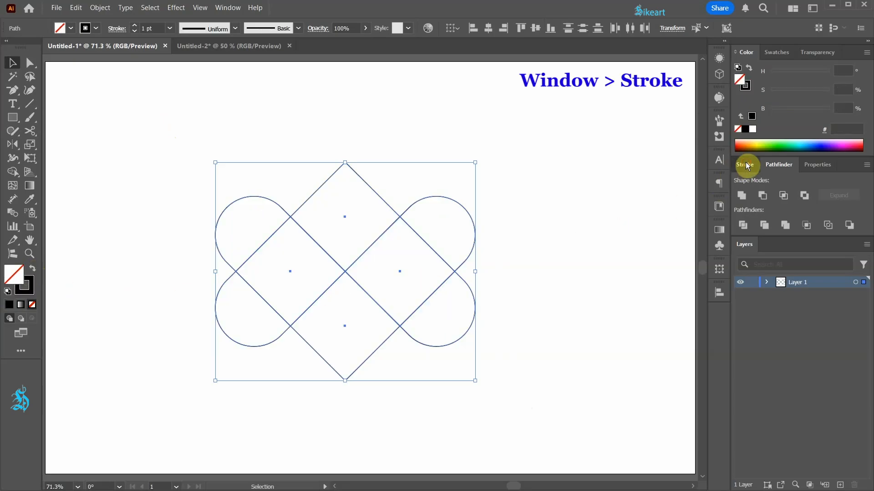
{"action": "left_click", "coordinate": [773, 179]}
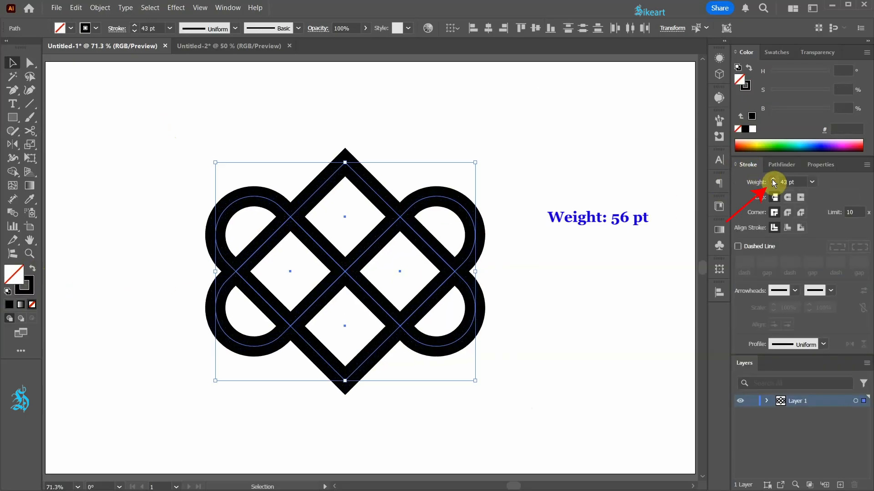
{"action": "left_click", "coordinate": [772, 179]}
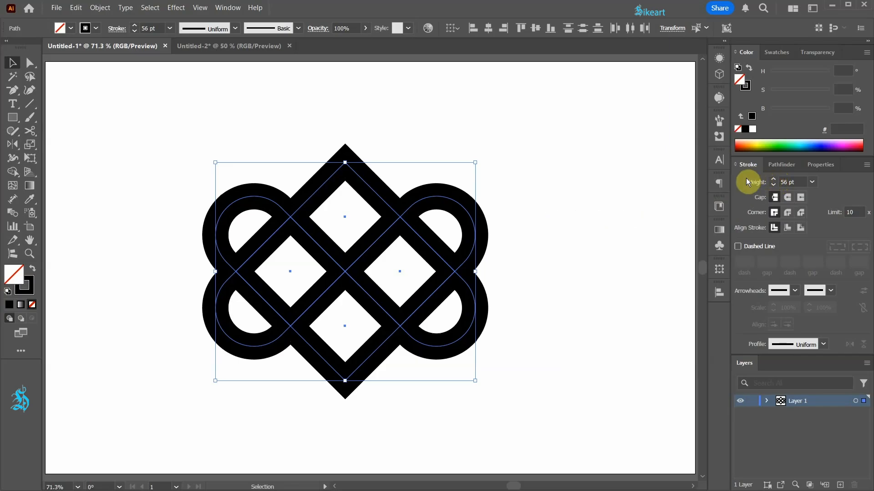
{"action": "left_click", "coordinate": [100, 7]}
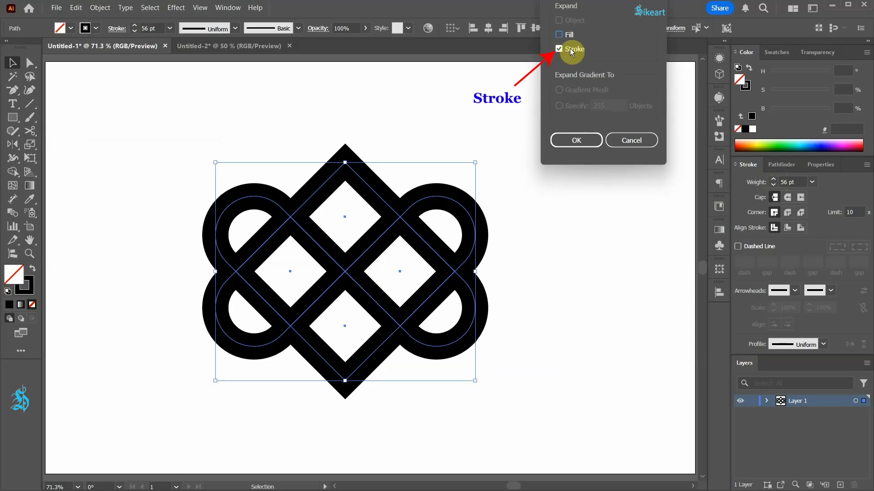
{"action": "left_click", "coordinate": [575, 141]}
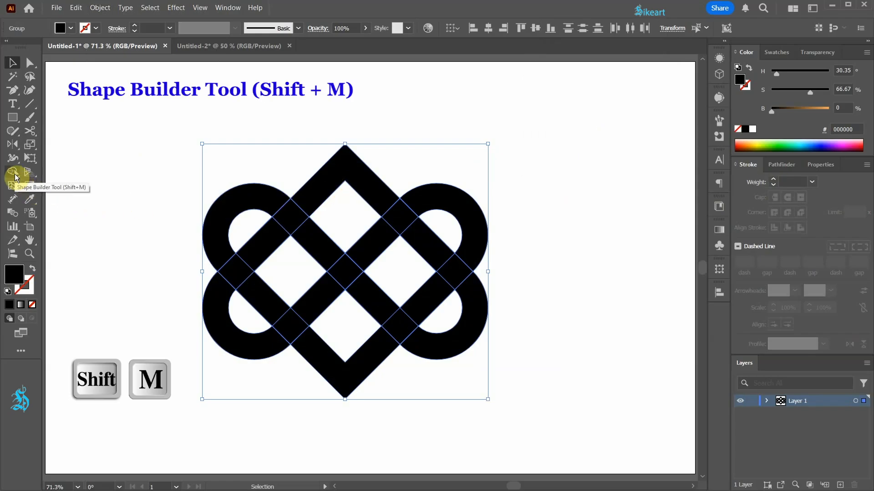
Merge the band pieces into continuous over-under strands with the Shape Builder and reposition the knot.
{"action": "left_click", "coordinate": [12, 172]}
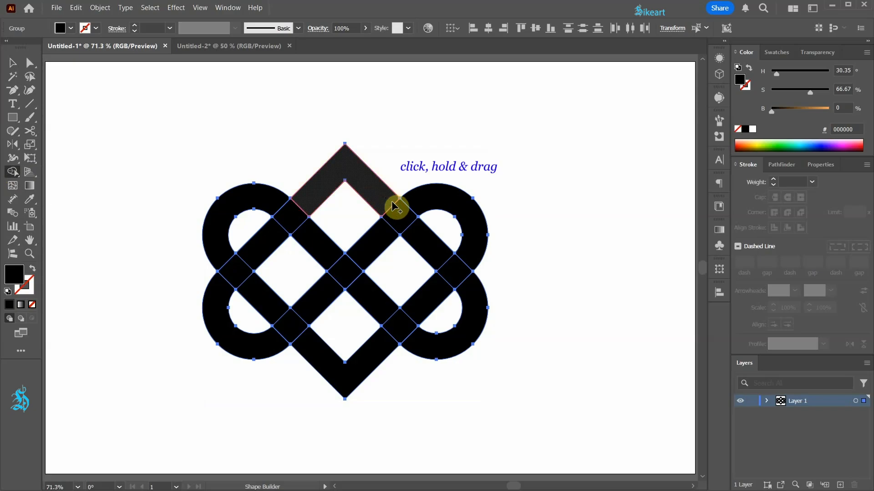
{"action": "left_click_drag", "start_coordinate": [396, 205], "coordinate": [421, 240]}
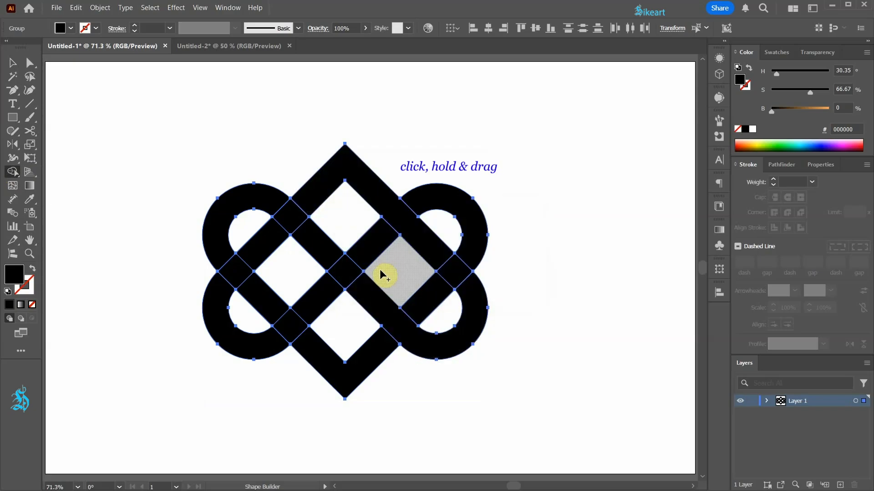
{"action": "left_click_drag", "start_coordinate": [383, 277], "coordinate": [311, 350]}
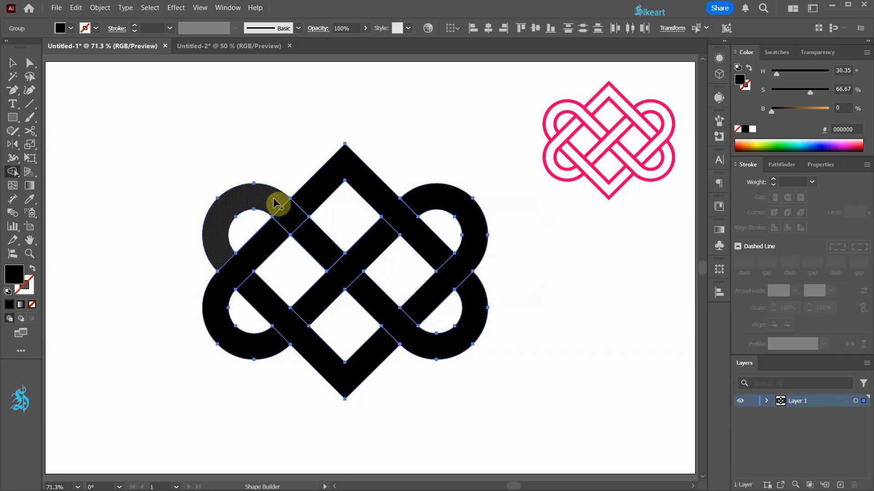
{"action": "left_click_drag", "start_coordinate": [276, 203], "coordinate": [323, 247]}
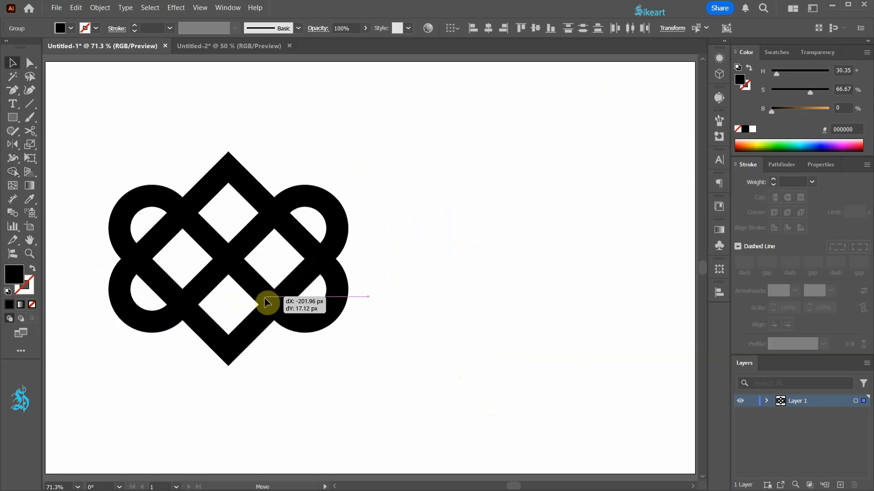
{"action": "left_click_drag", "start_coordinate": [267, 302], "coordinate": [494, 334]}
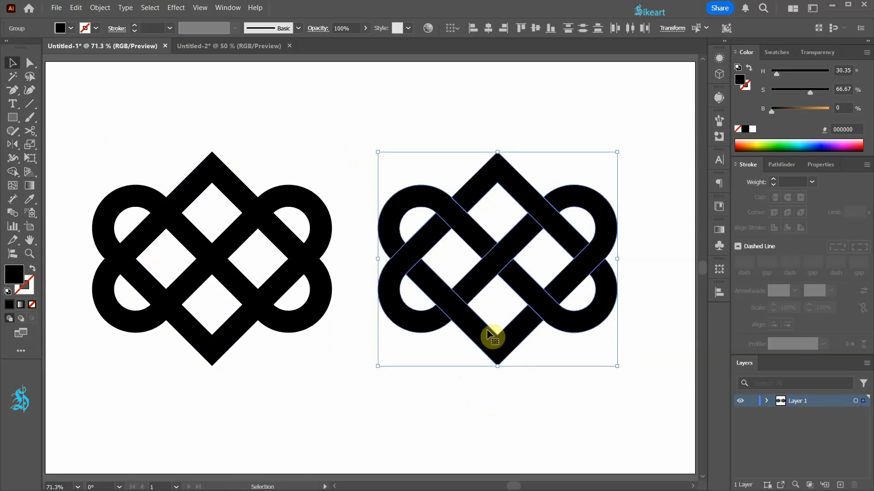